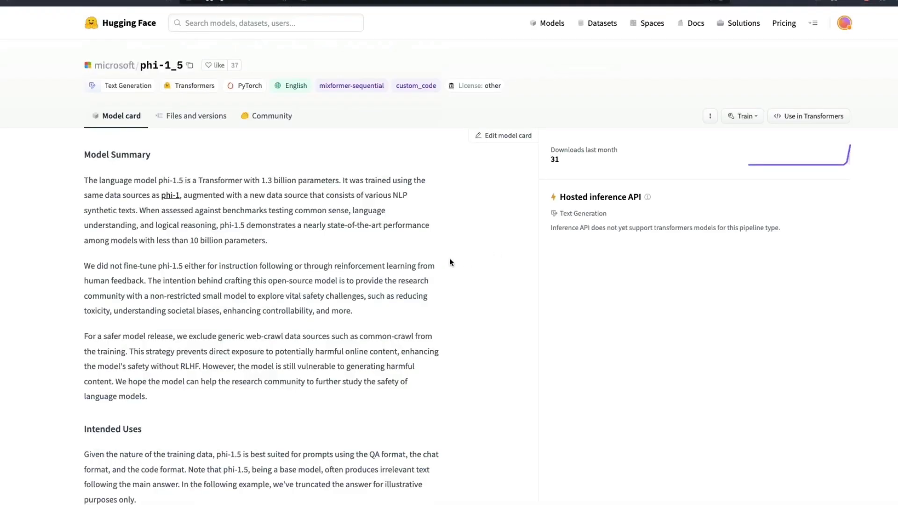
mouse_move(444, 262)
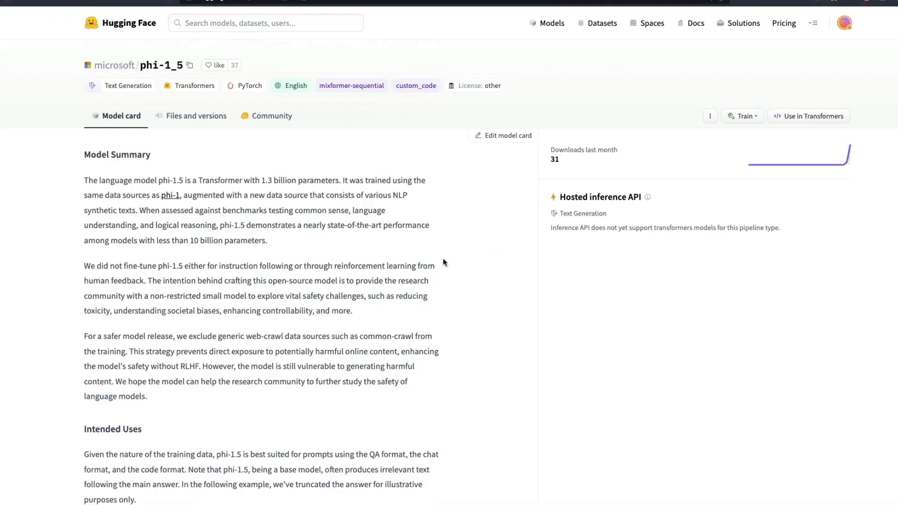
scroll(down, 3)
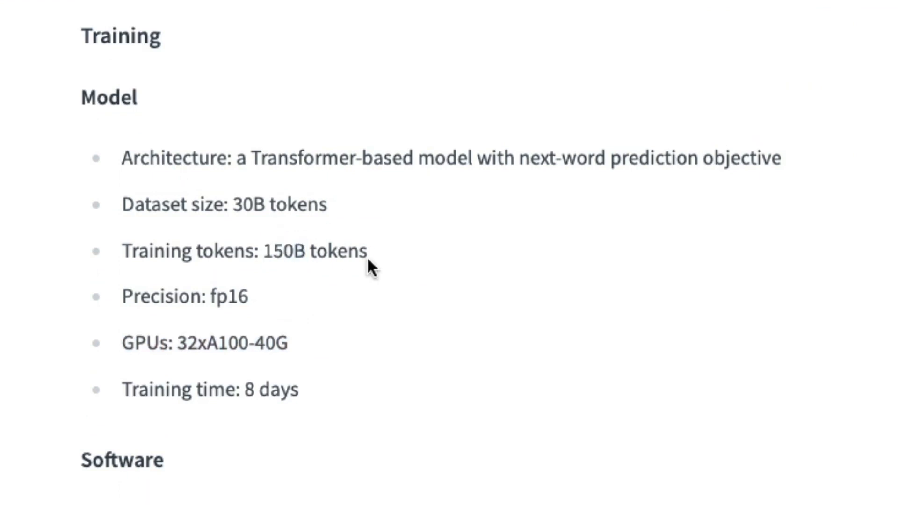